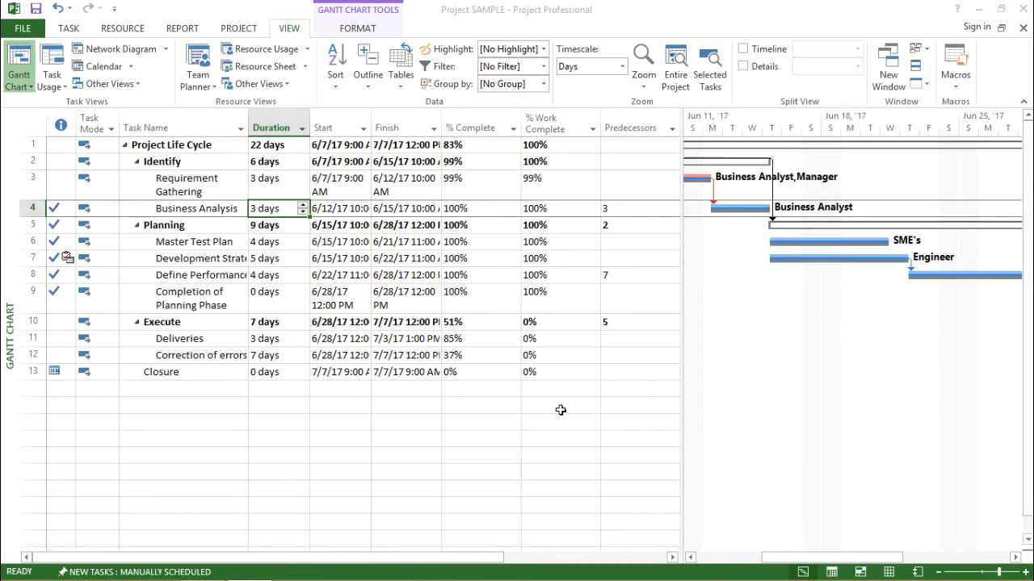
Select the Business Analysis task and its duration in the task sheet.
left_click(468, 275)
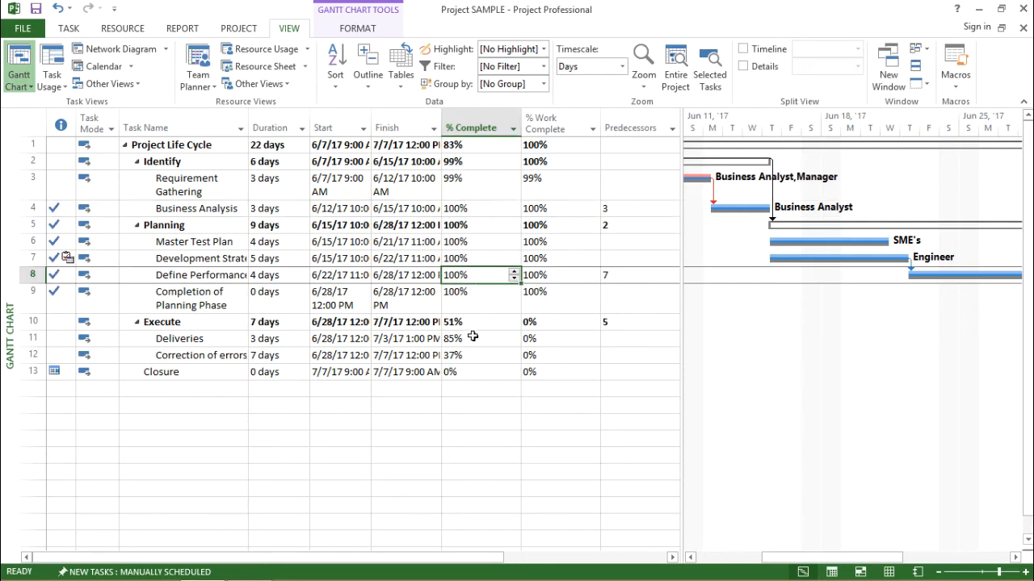
left_click(481, 404)
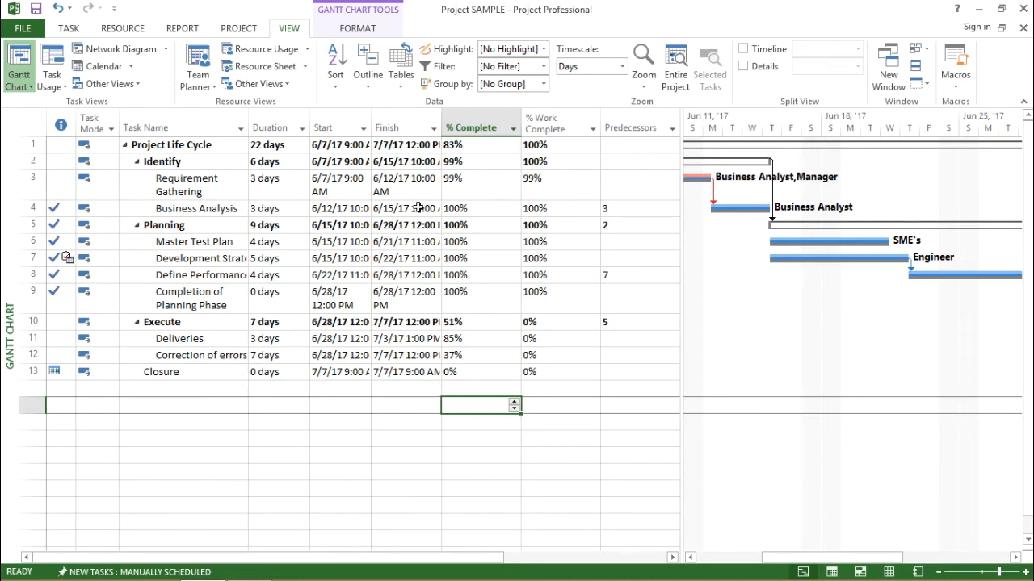
mouse_move(347, 396)
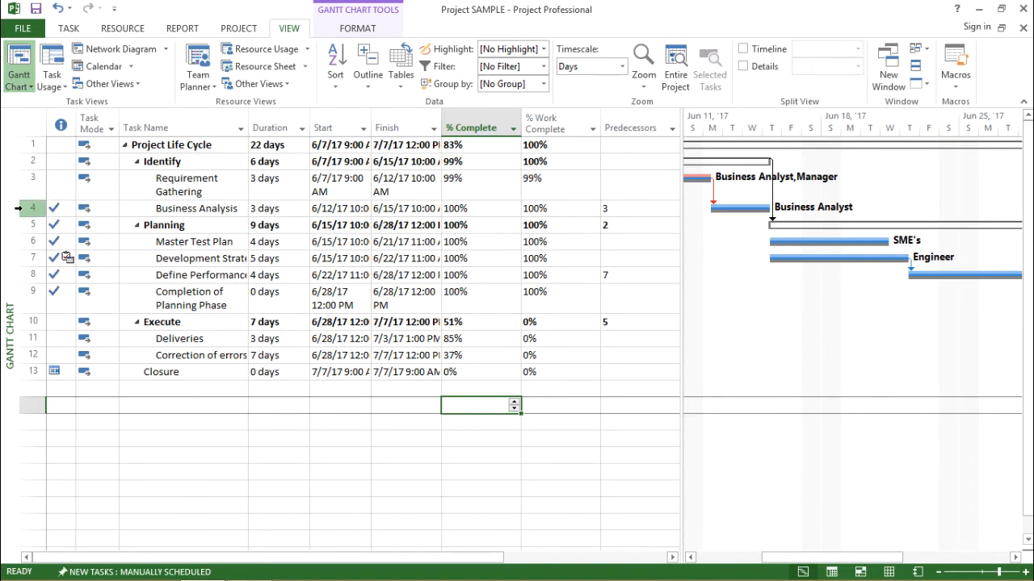
left_click(196, 208)
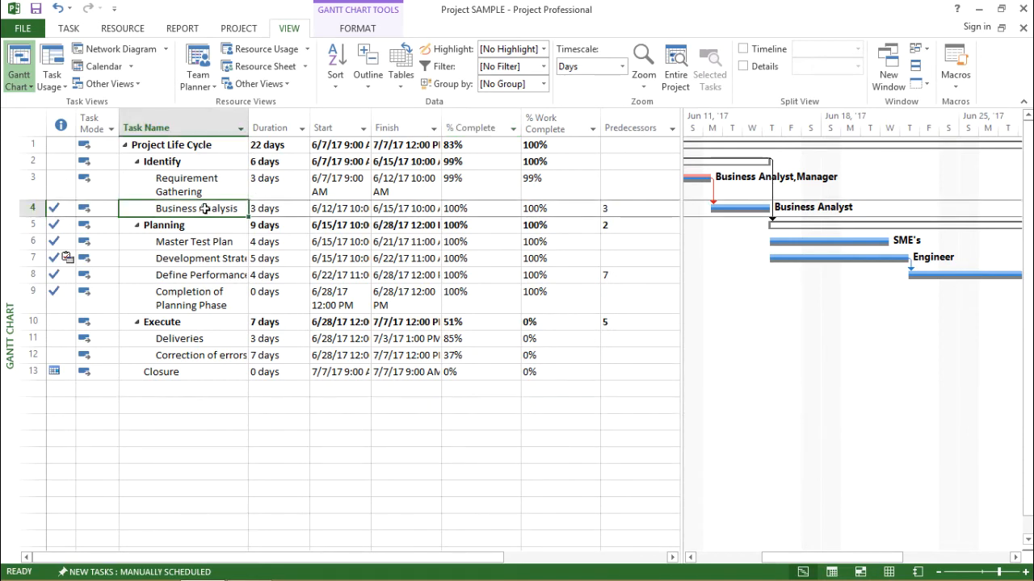
left_click(472, 128)
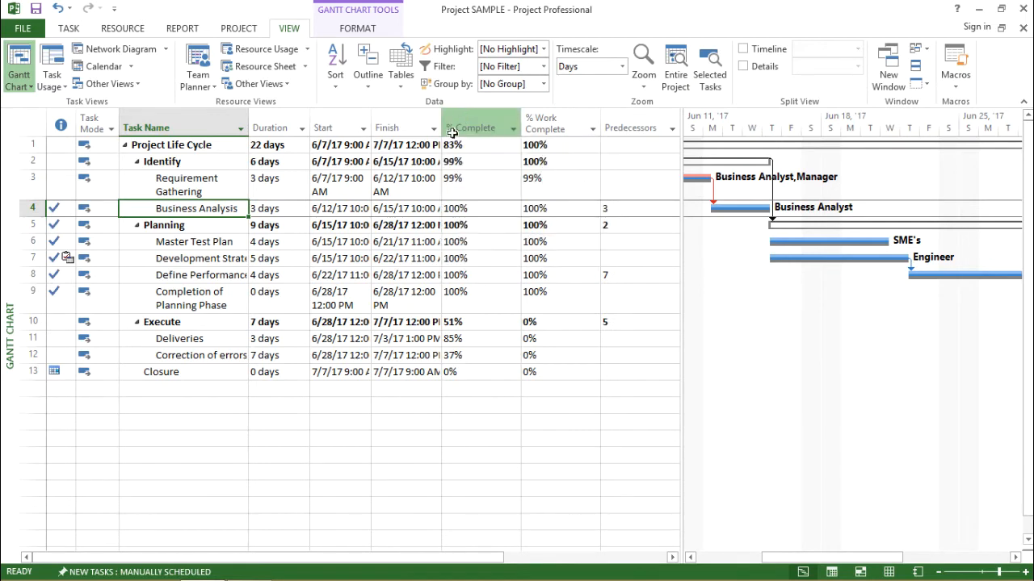
mouse_move(495, 157)
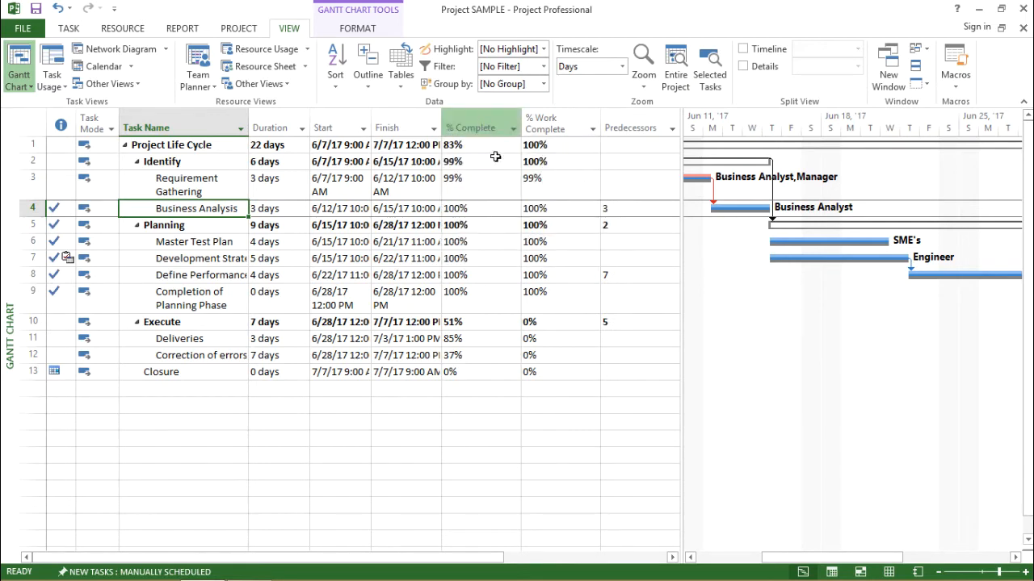
left_click(480, 208)
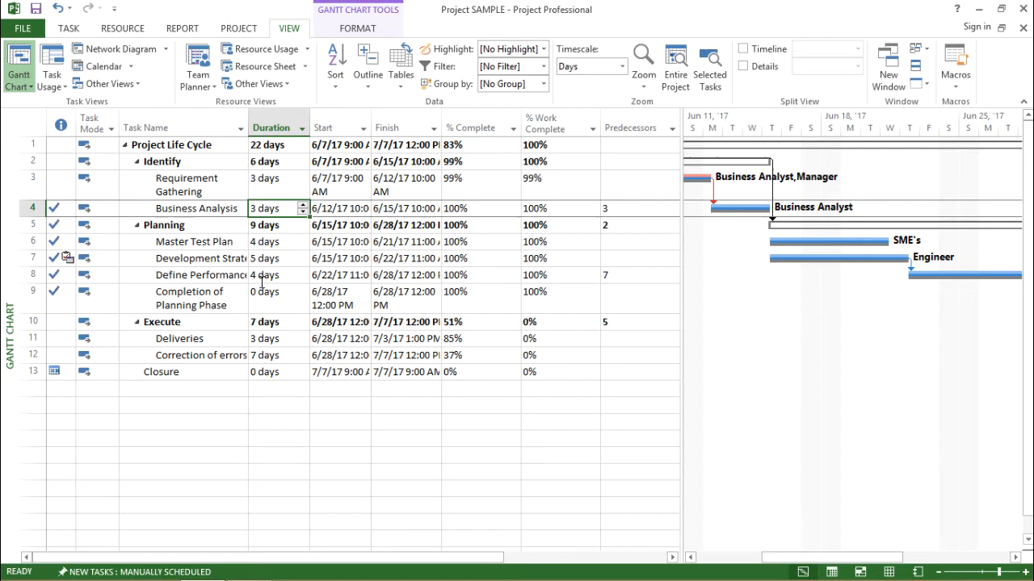
mouse_move(237, 215)
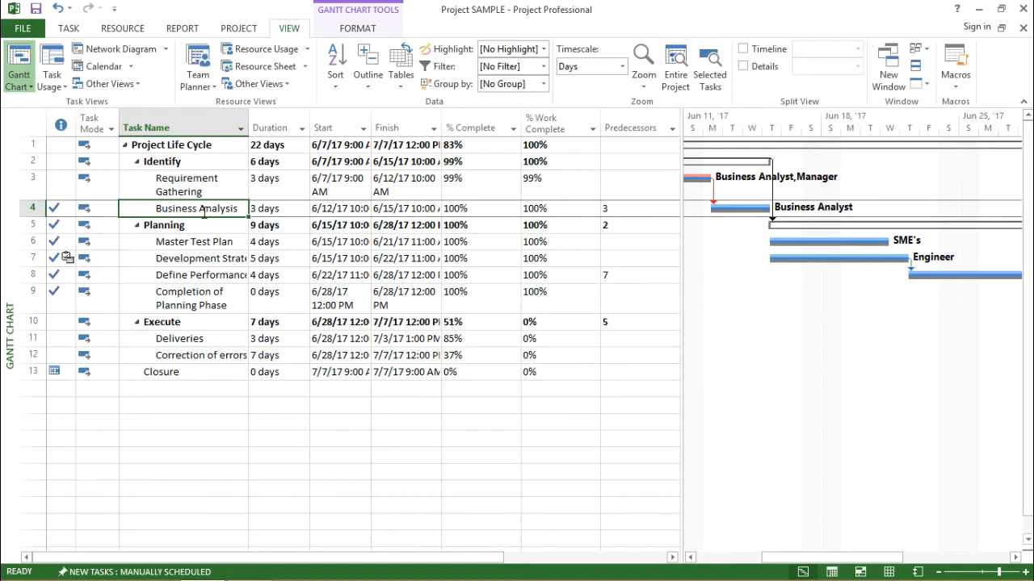
mouse_move(121, 49)
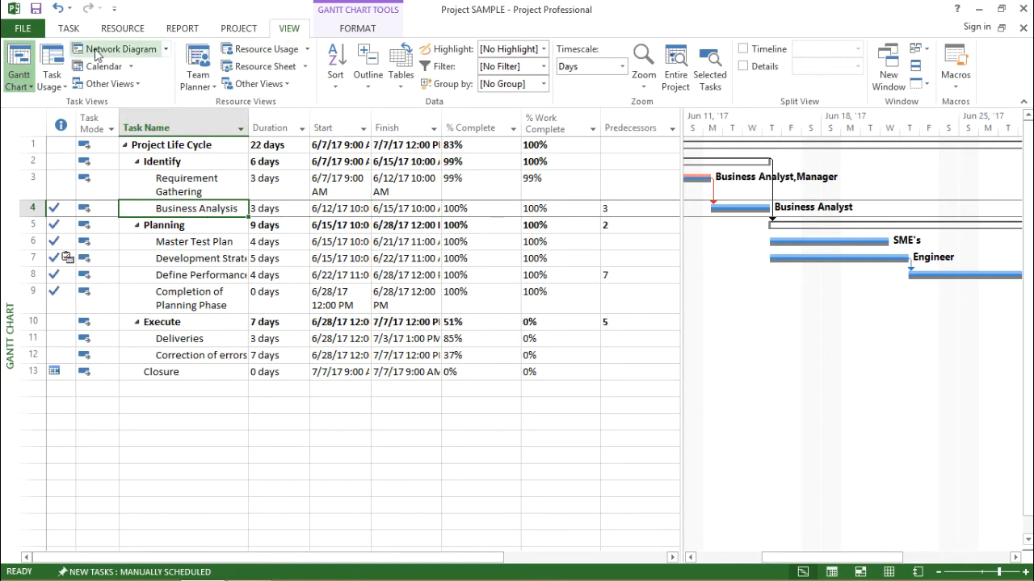
Open the Update Tasks dialog for Business Analysis from the Mark on Track menu.
left_click(68, 28)
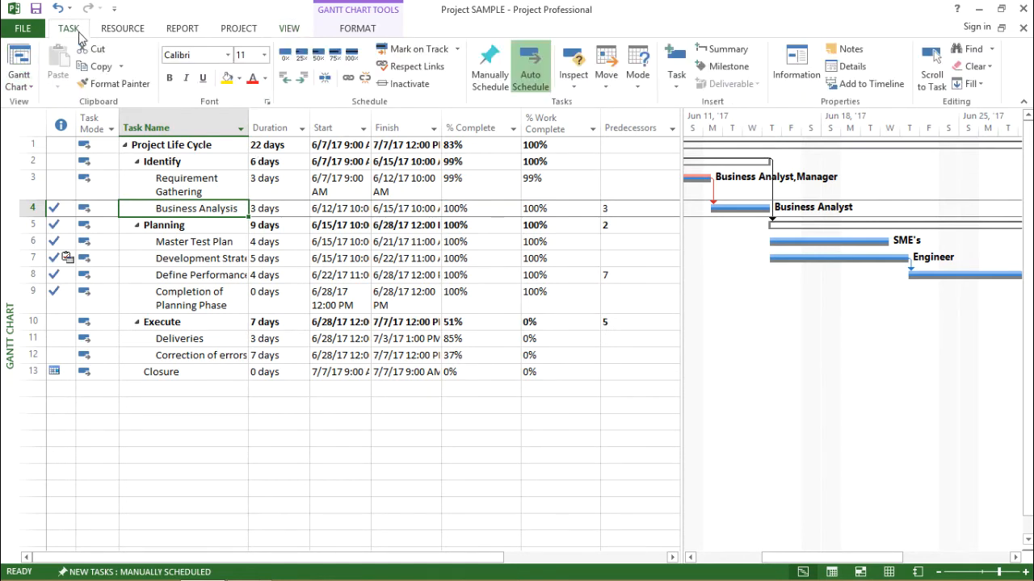
mouse_move(414, 49)
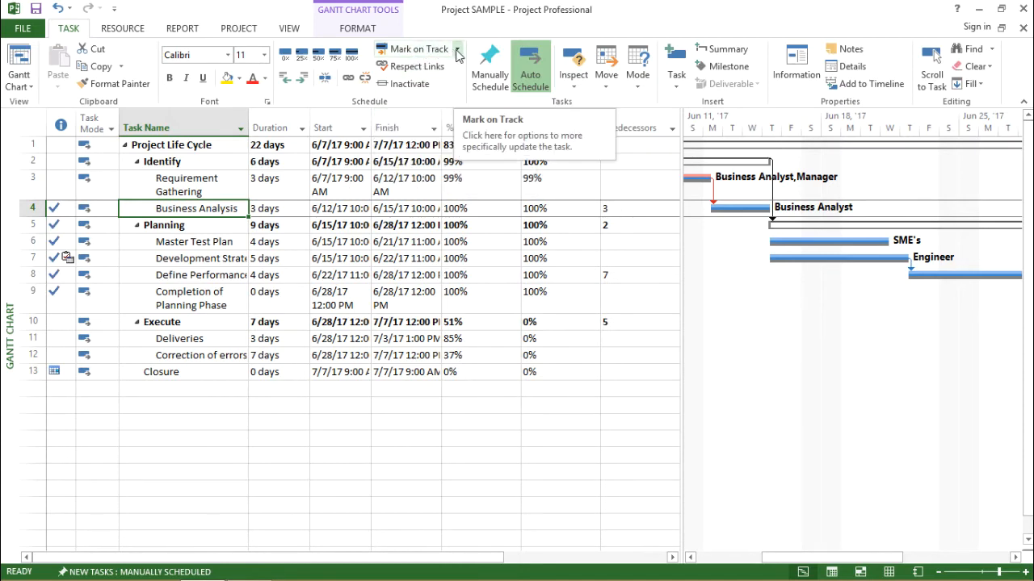
left_click(458, 54)
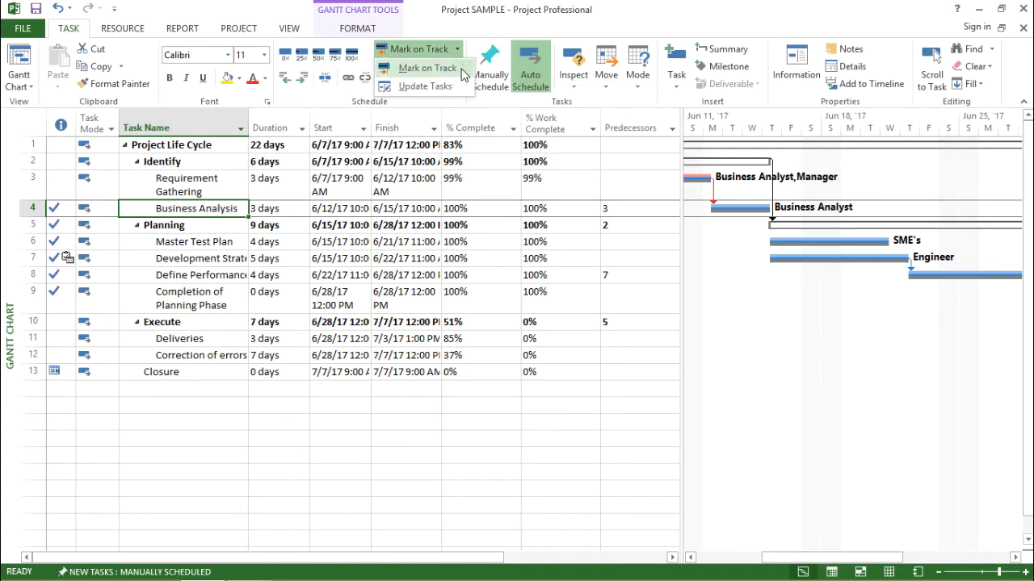
mouse_move(426, 68)
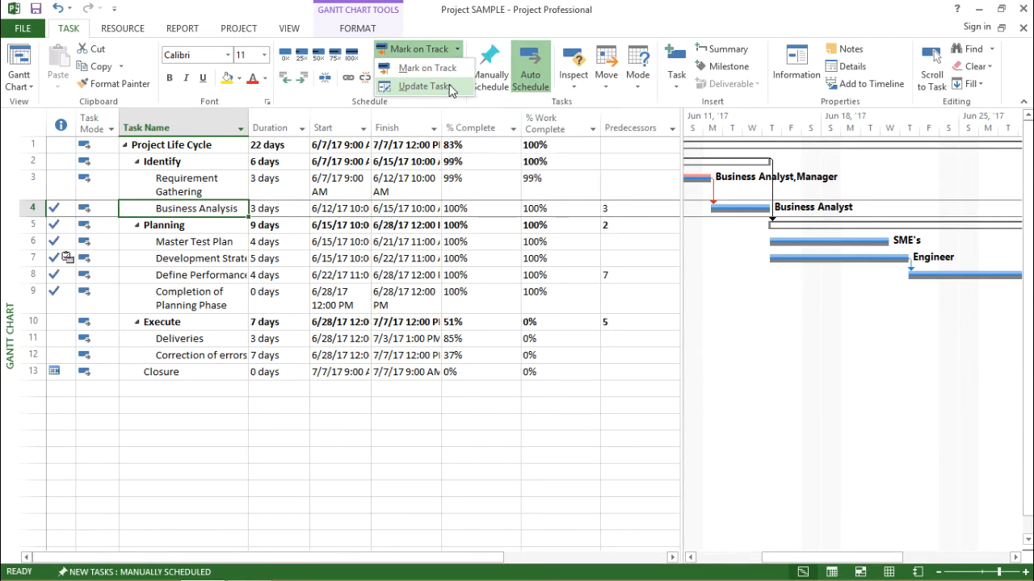
left_click(424, 86)
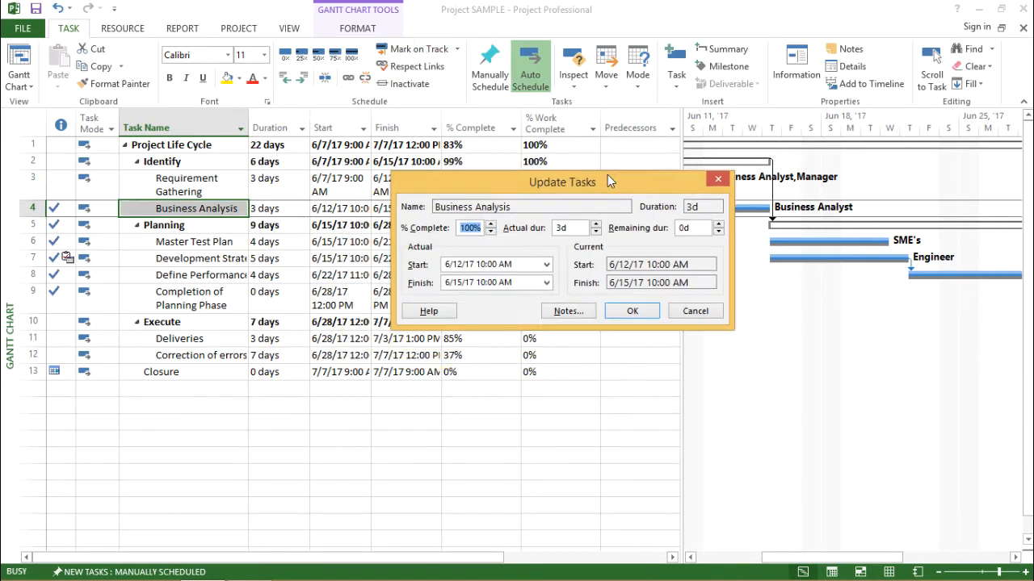
Move the Update Tasks dialog and lower % Complete from 100% to 75%.
left_click_drag(561, 182, 541, 106)
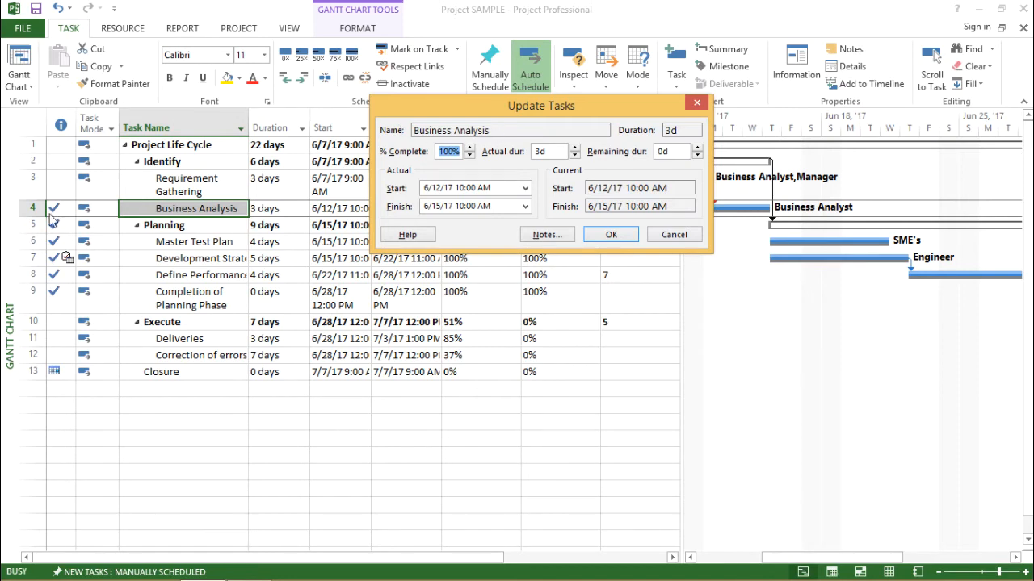
mouse_move(199, 232)
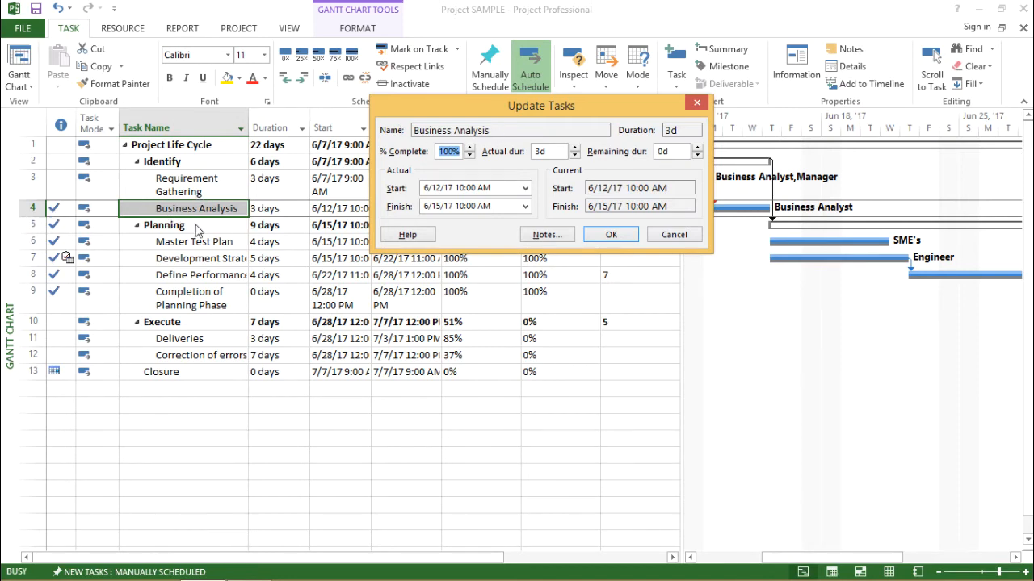
mouse_move(597, 134)
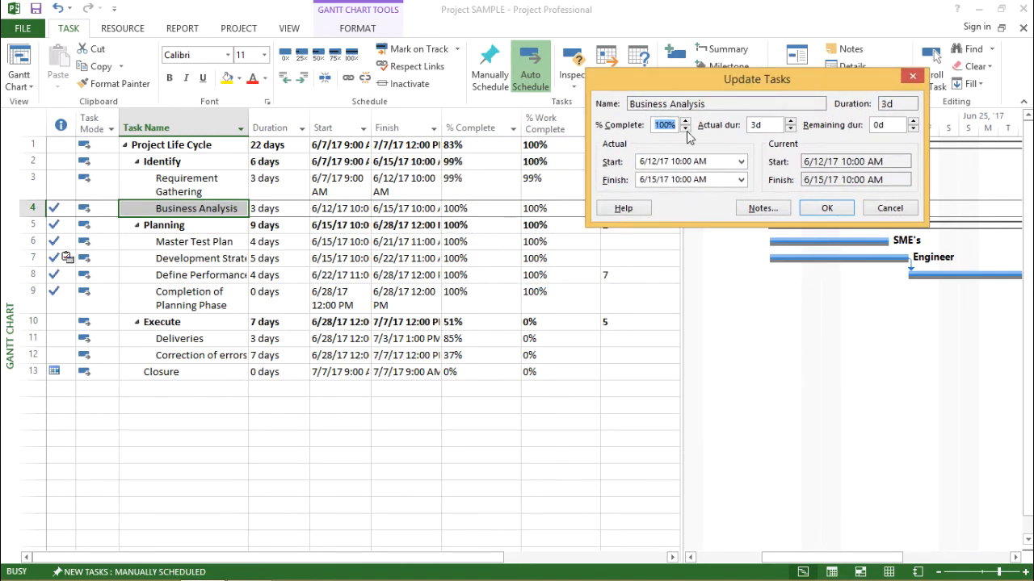
mouse_move(708, 131)
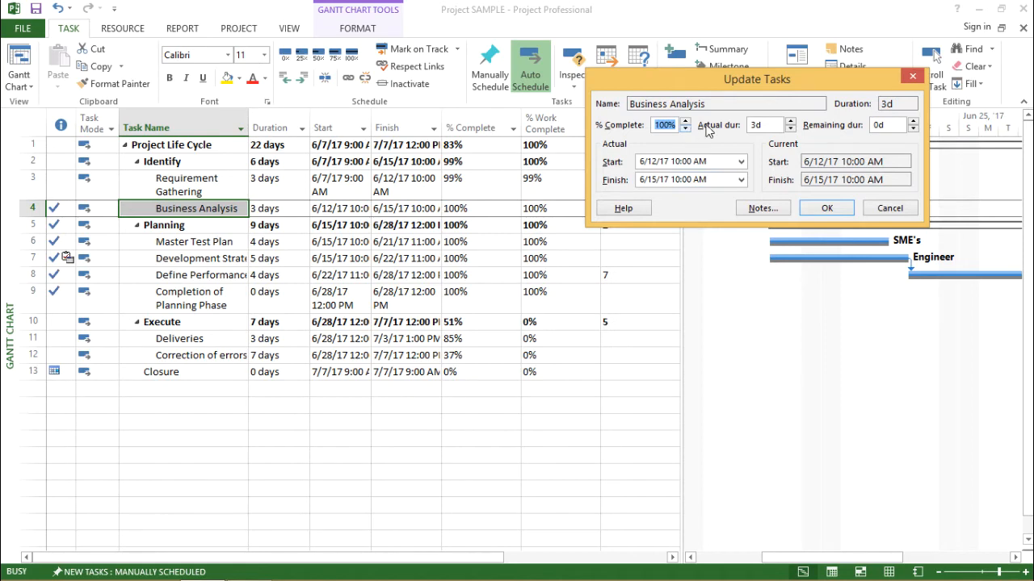
mouse_move(860, 141)
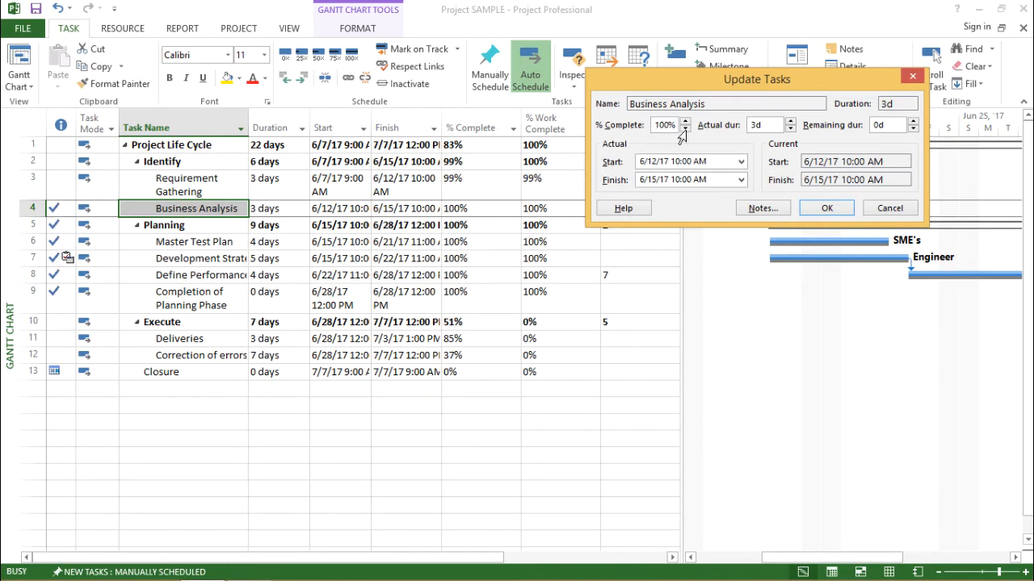
left_click(685, 128)
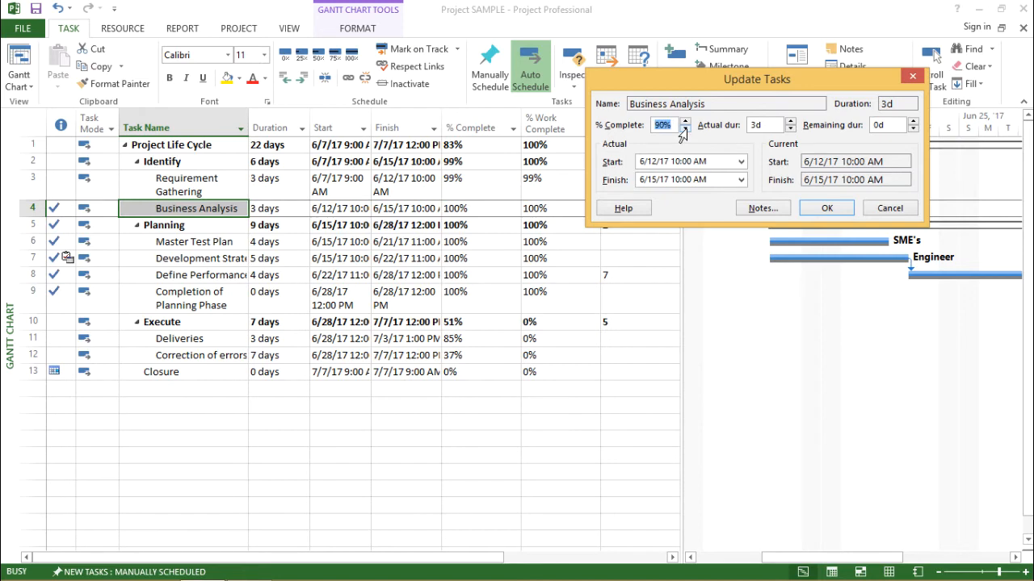
left_click(685, 129)
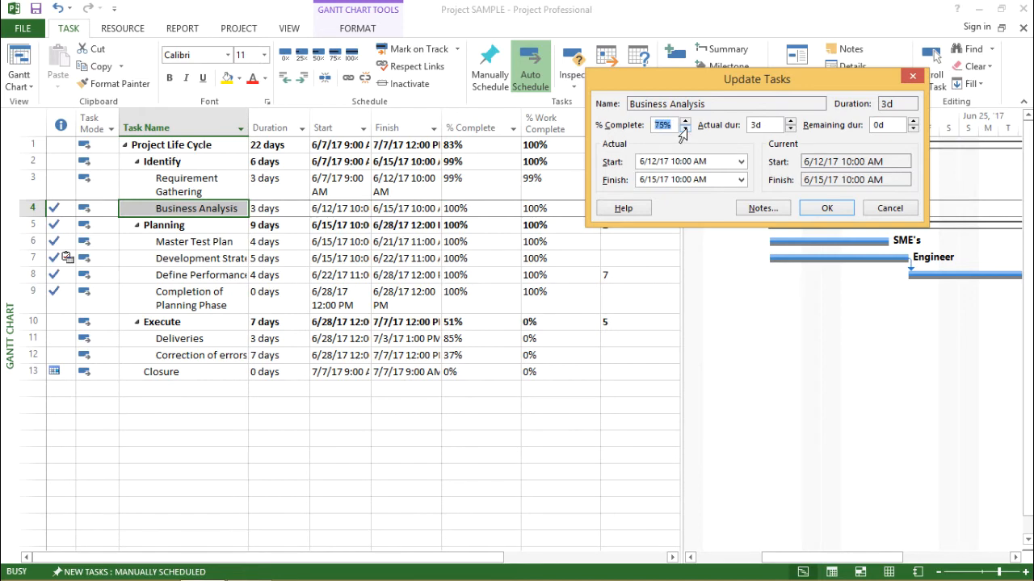
mouse_move(731, 147)
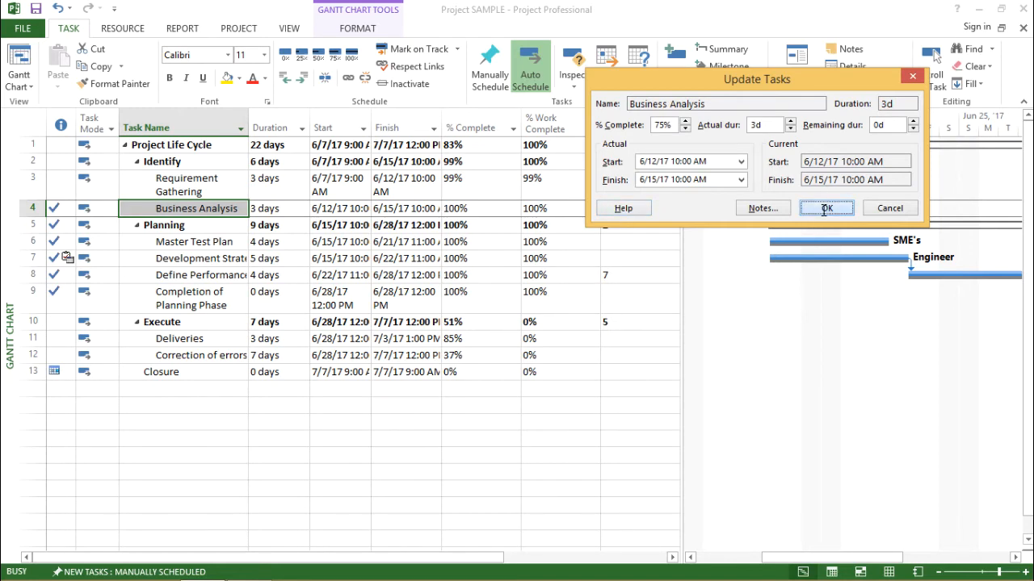
Confirm Business Analysis at 75% complete and switch to the View ribbon.
left_click(826, 208)
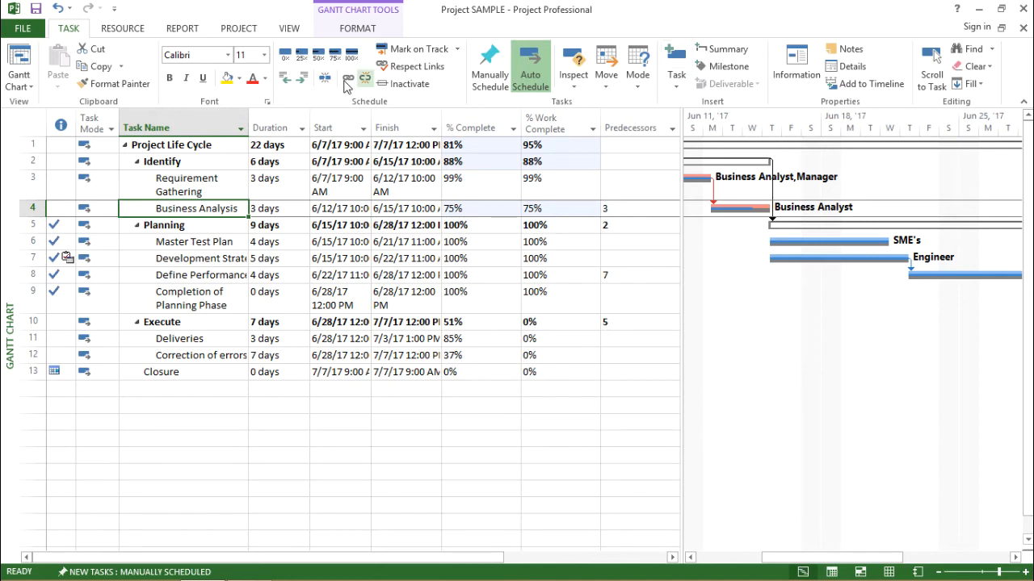
left_click(288, 27)
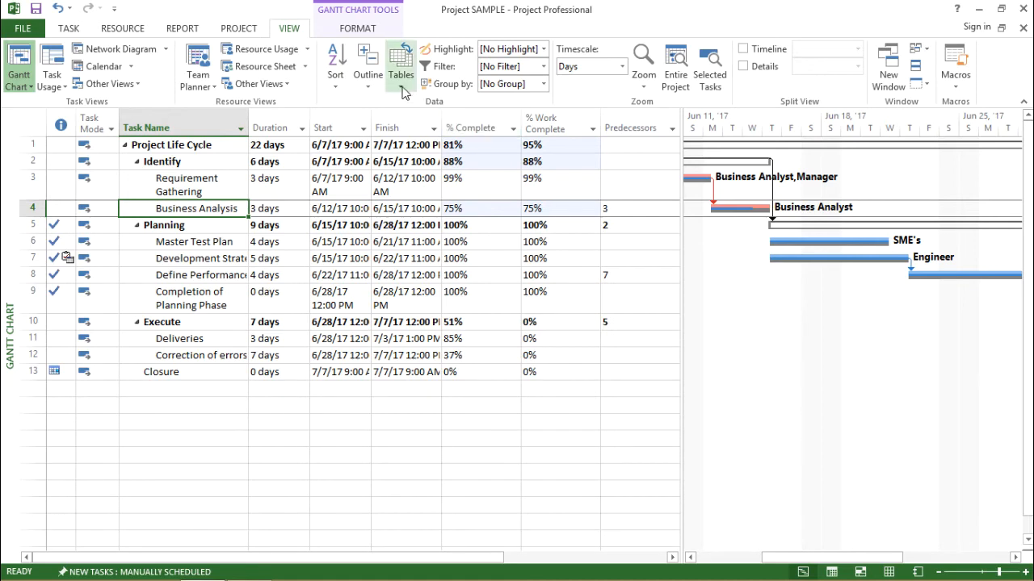
Replace the Entry table with the Earned Value table from More Tables.
left_click(401, 67)
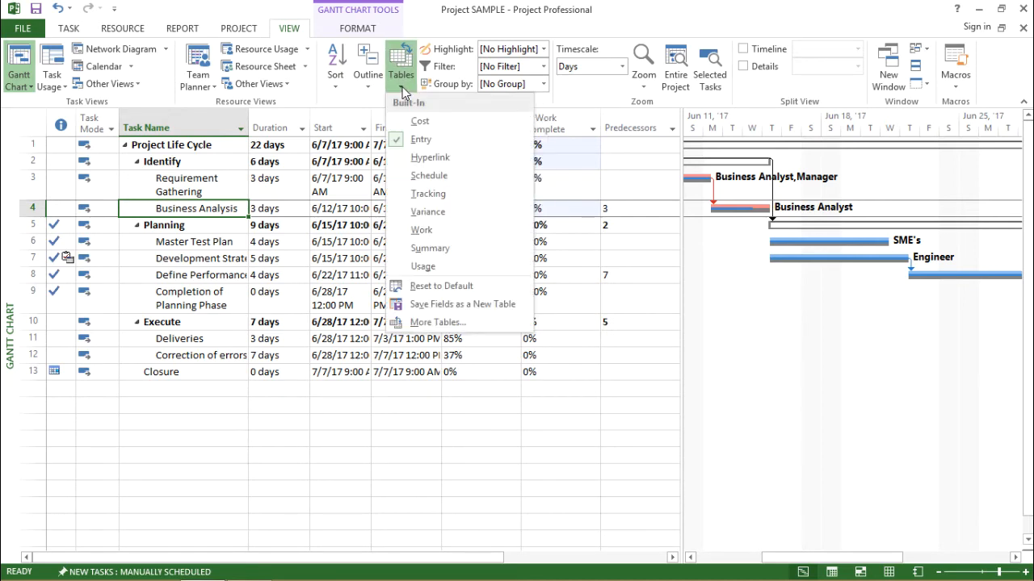
mouse_move(442, 322)
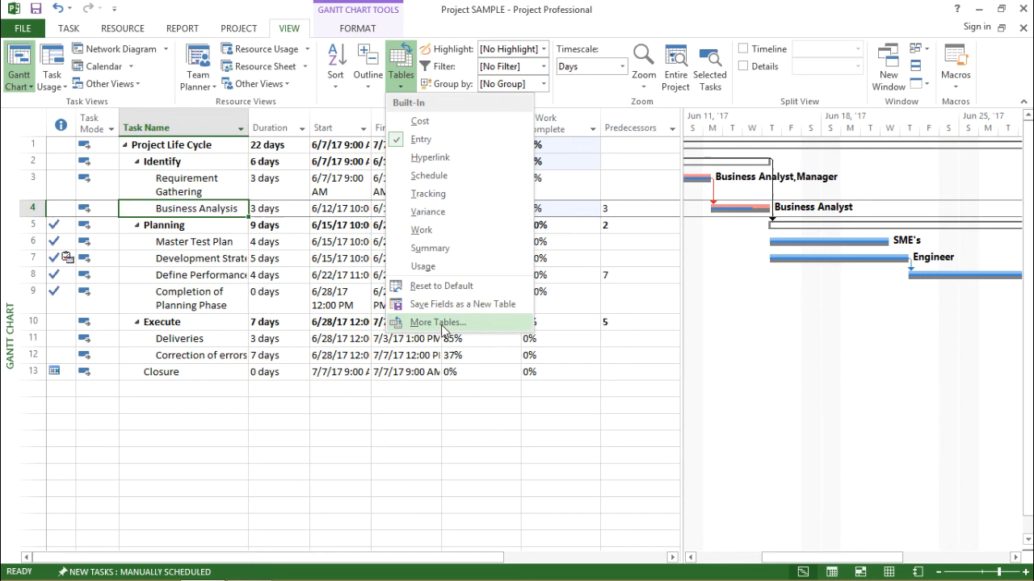
left_click(438, 323)
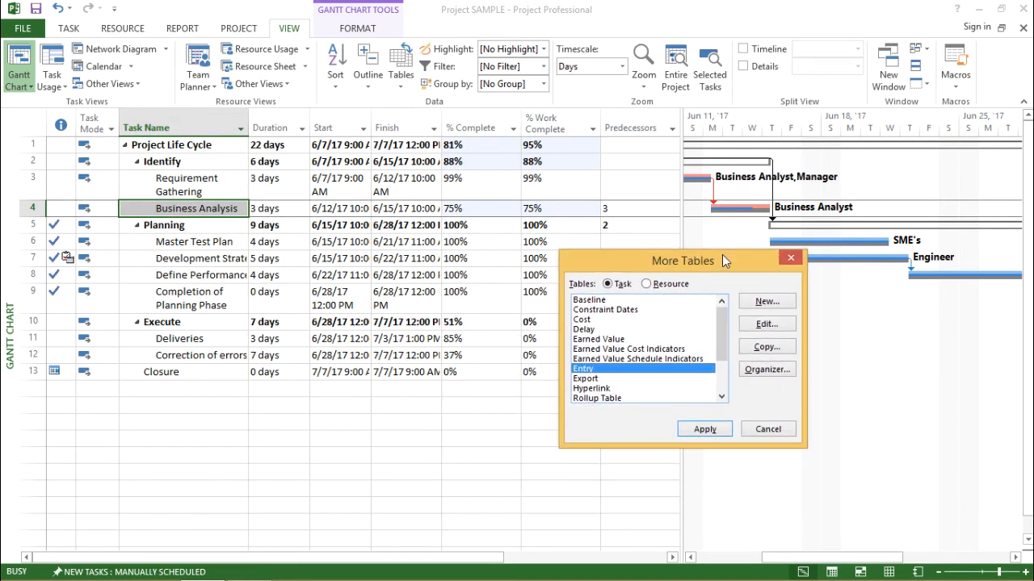
mouse_move(601, 349)
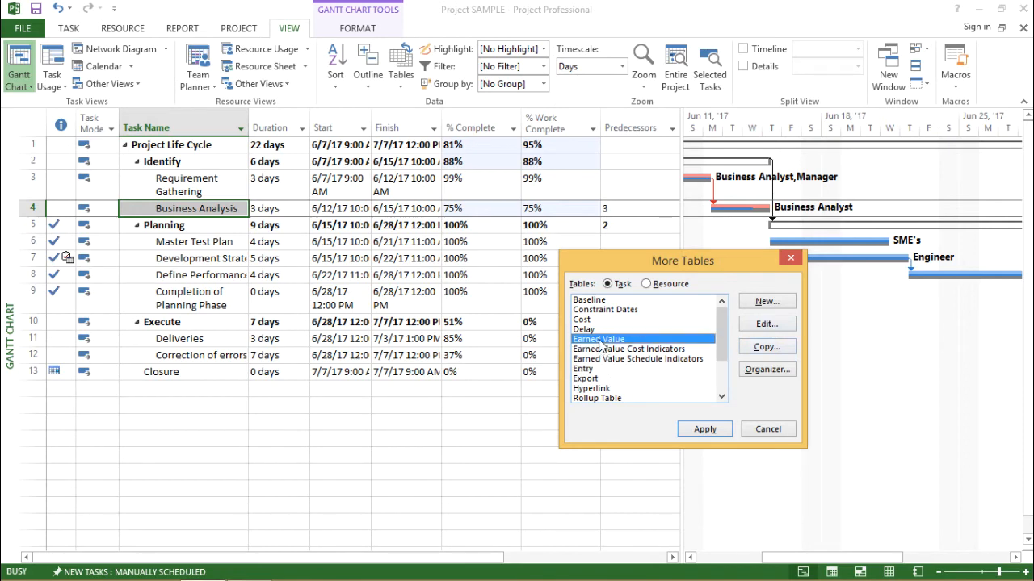
mouse_move(704, 429)
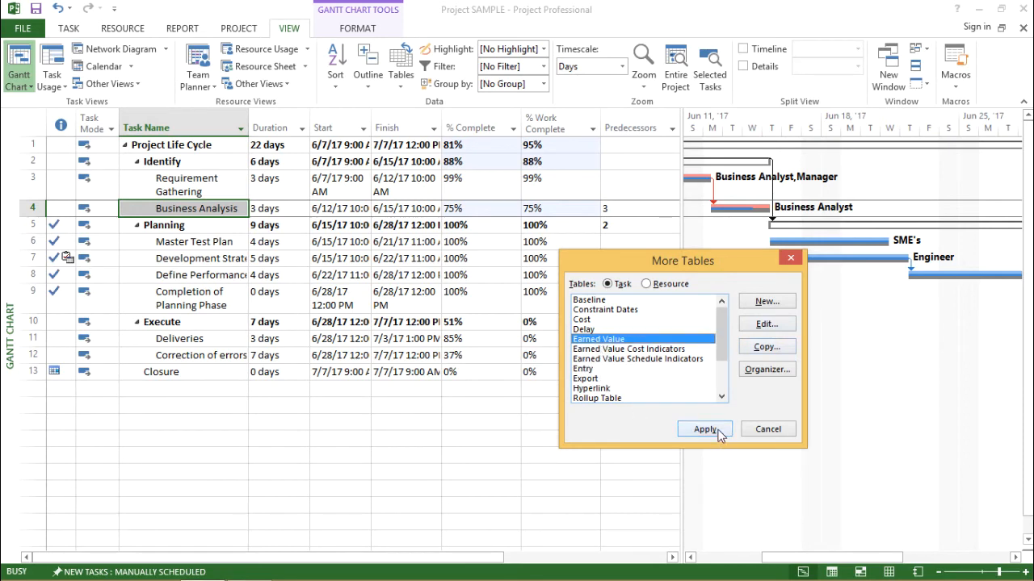
left_click(704, 429)
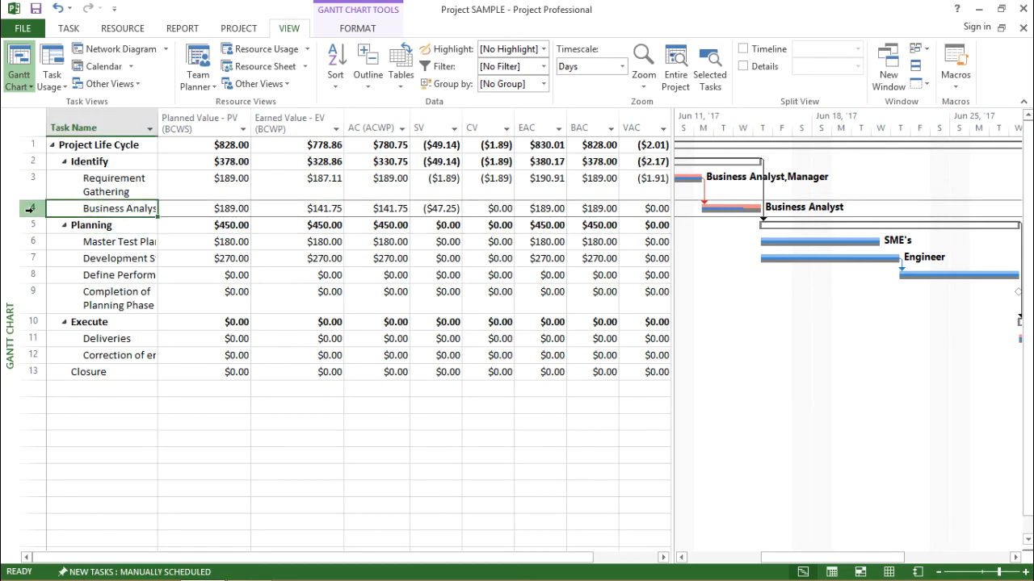
left_click(202, 123)
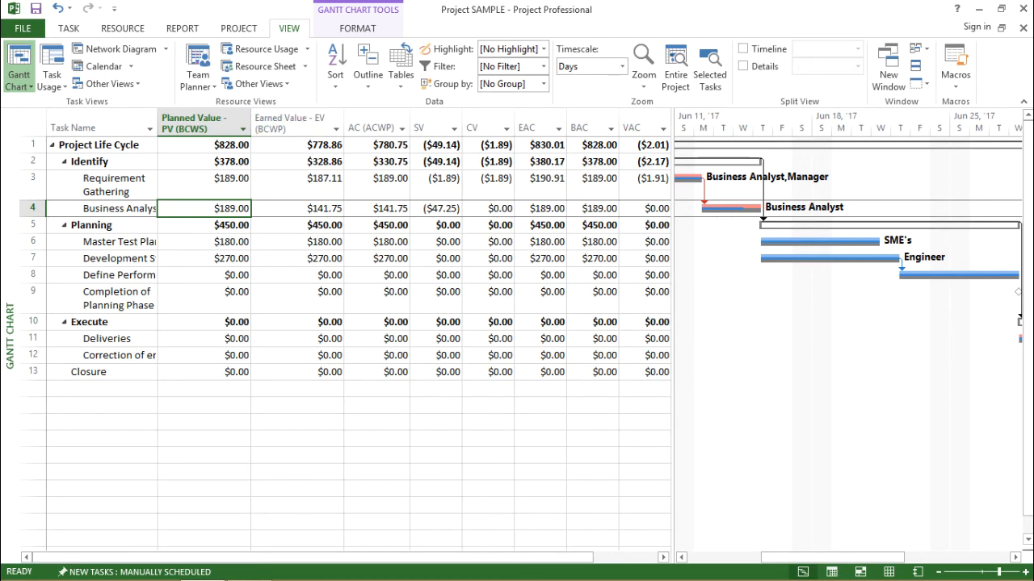
left_click(295, 124)
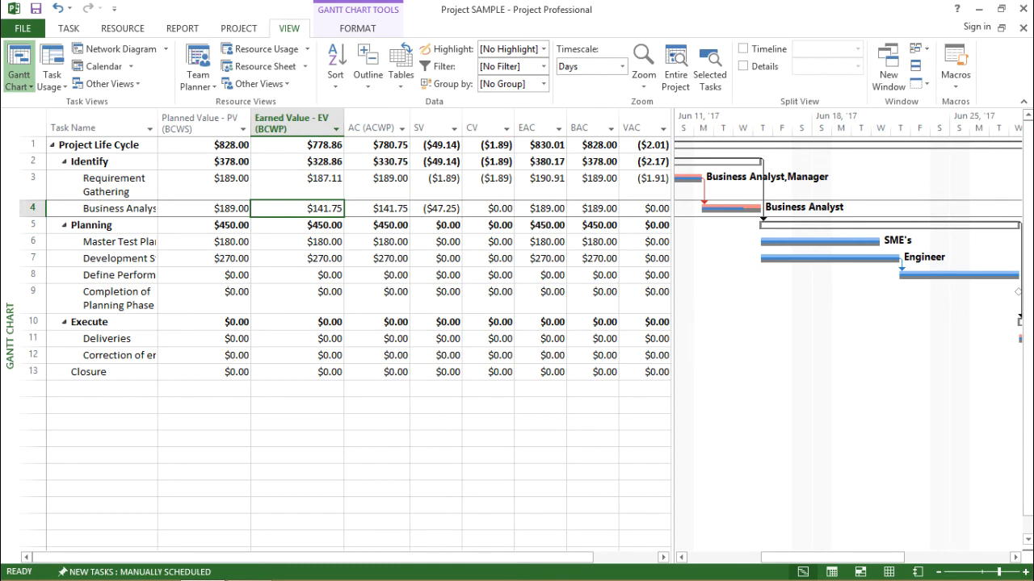
left_click(202, 225)
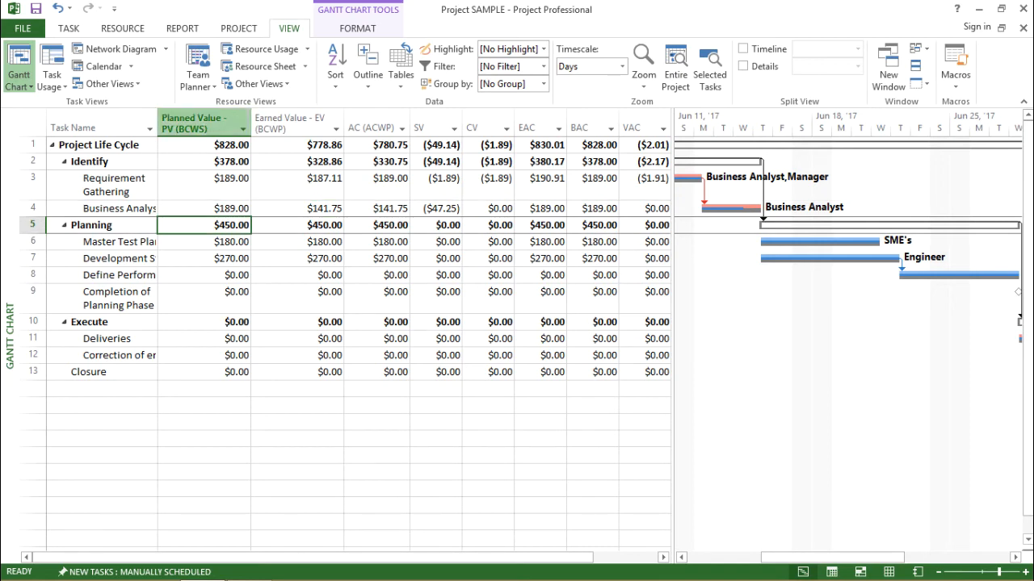
left_click(296, 123)
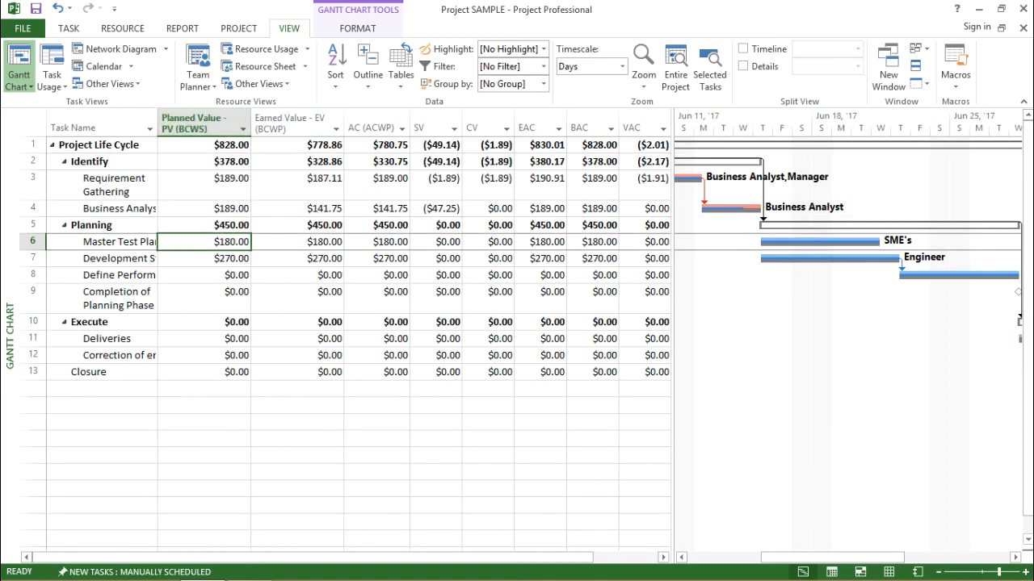
left_click(295, 259)
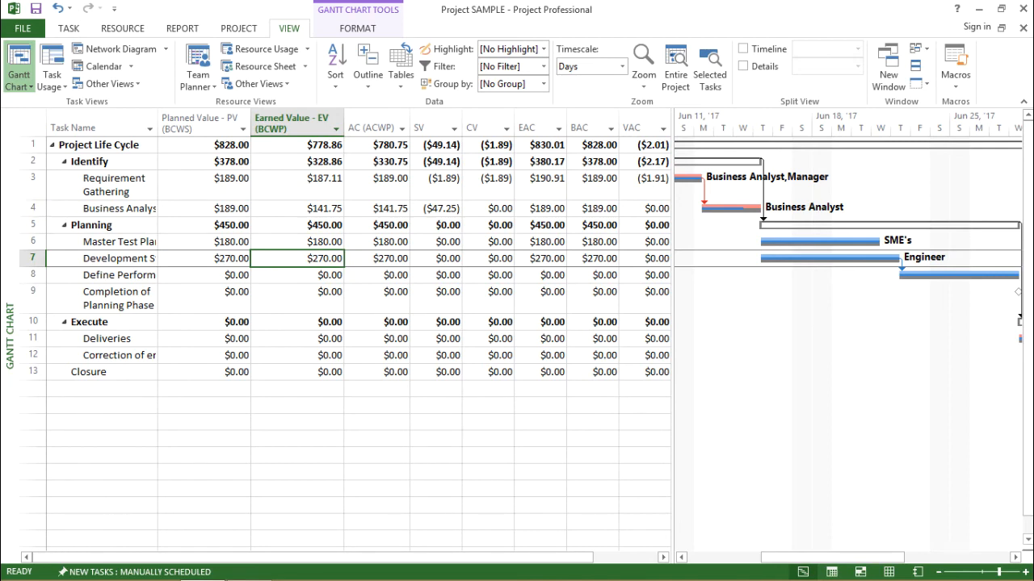
left_click(203, 207)
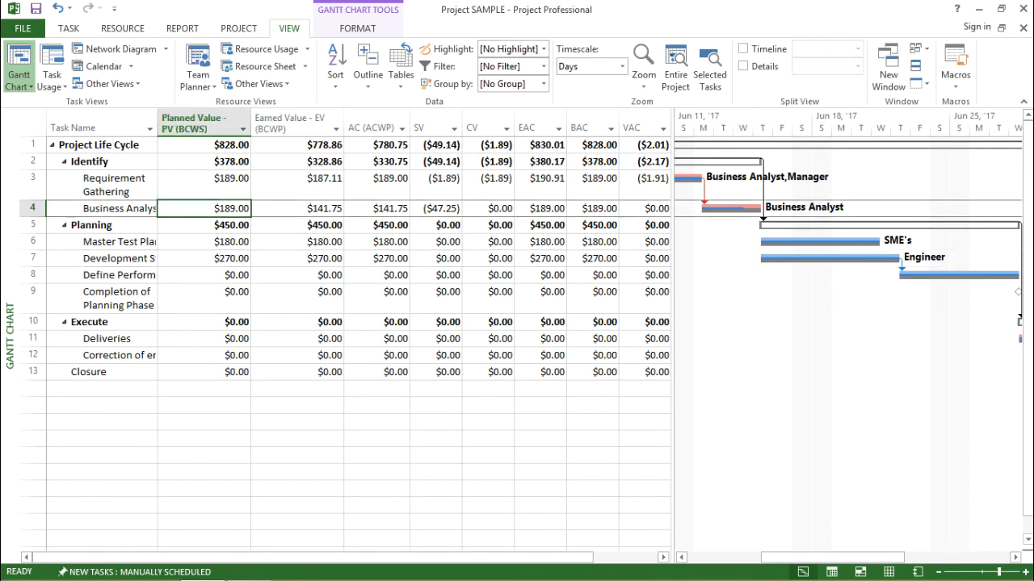
left_click(296, 123)
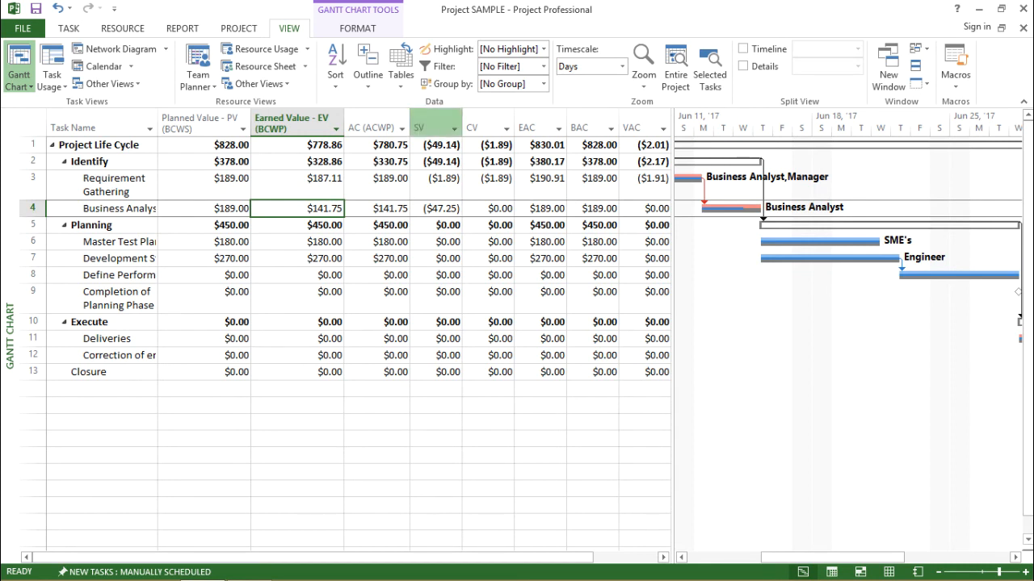
left_click(435, 207)
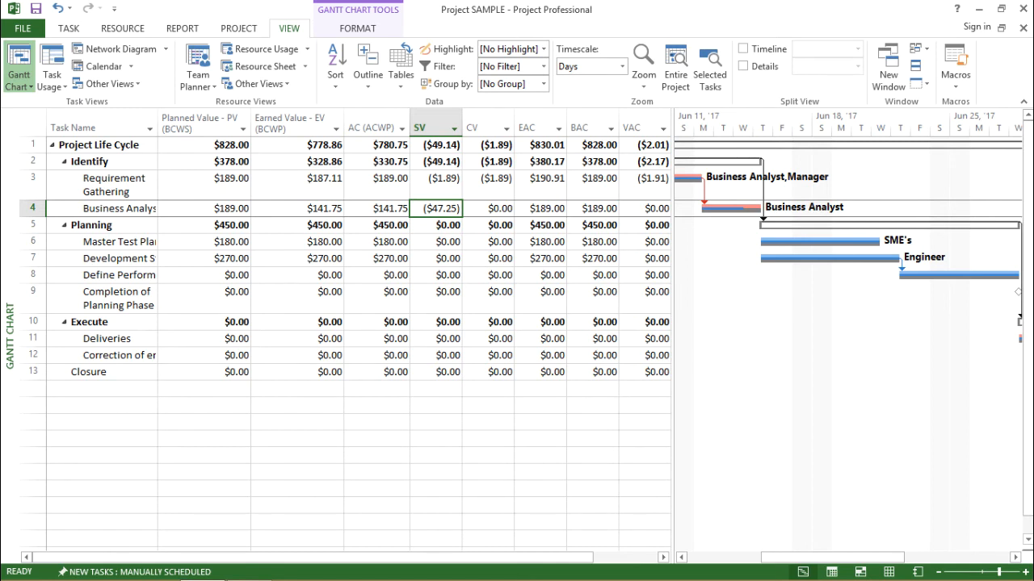
left_click(296, 207)
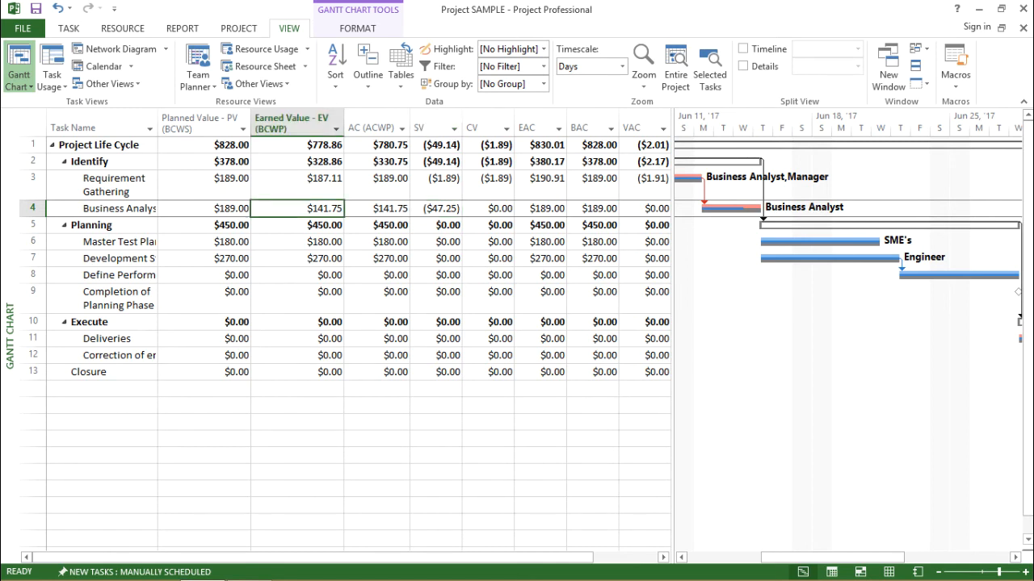